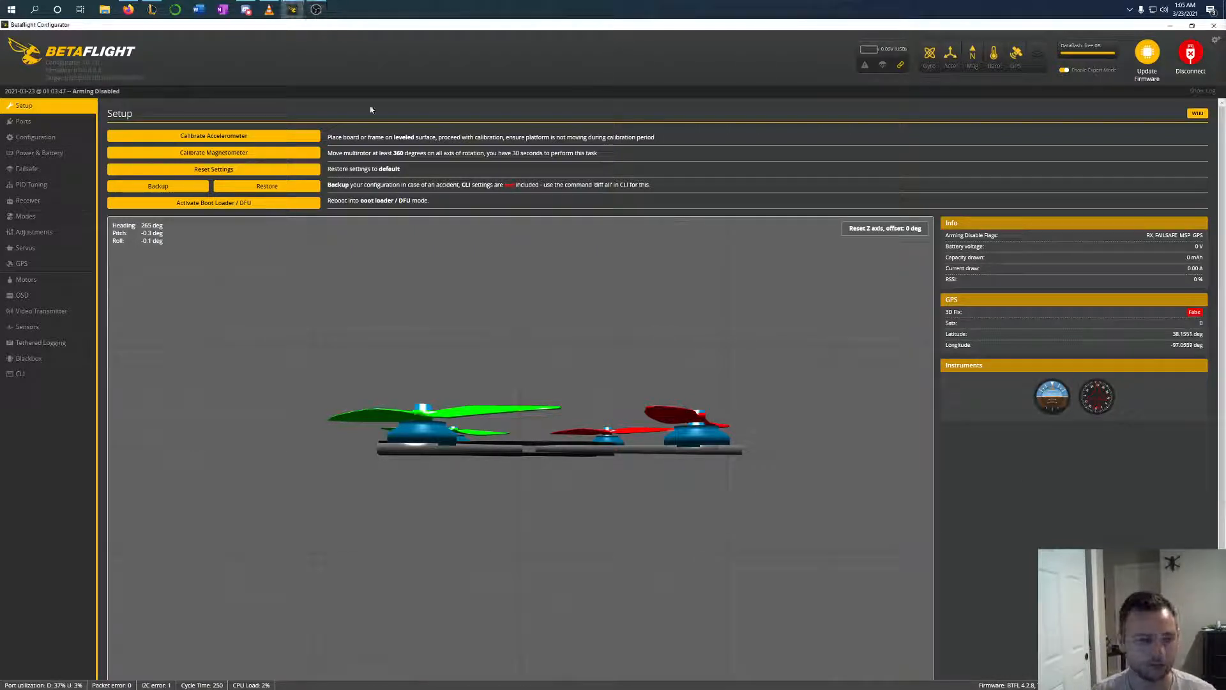
Switch the configurator into the CLI console
{"action": "left_click", "coordinate": [19, 373]}
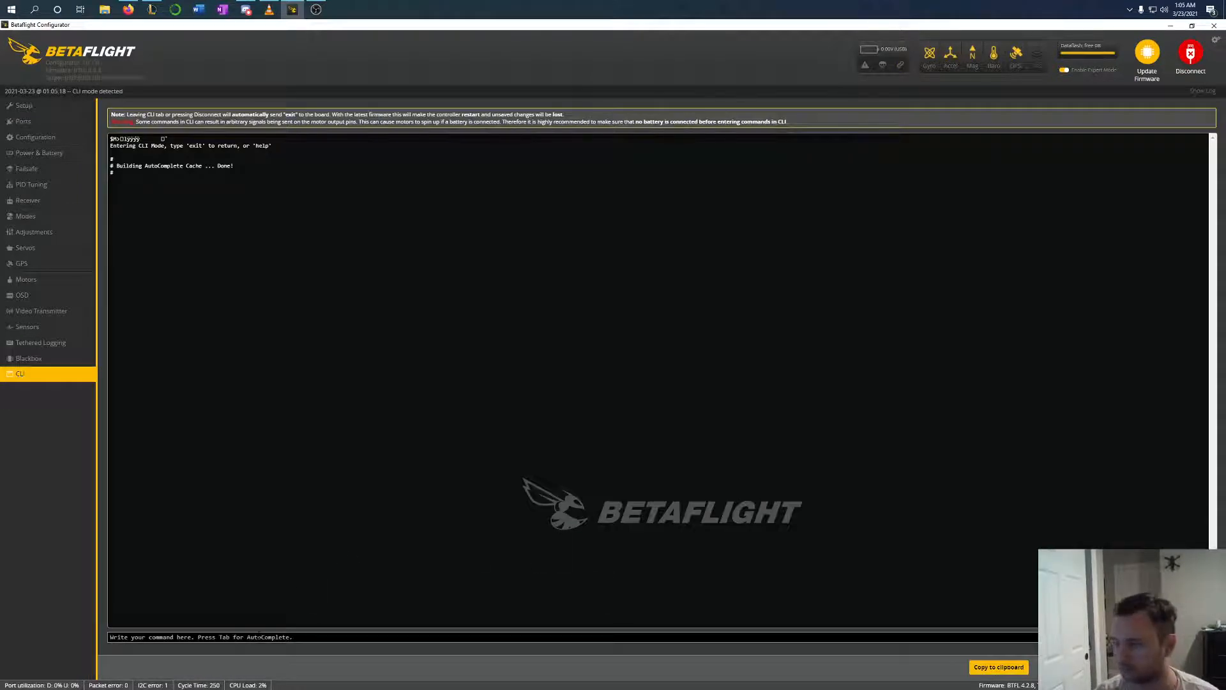
Enter the command setting mag_hardware to AUTO
{"action": "type", "text": "set baro"}
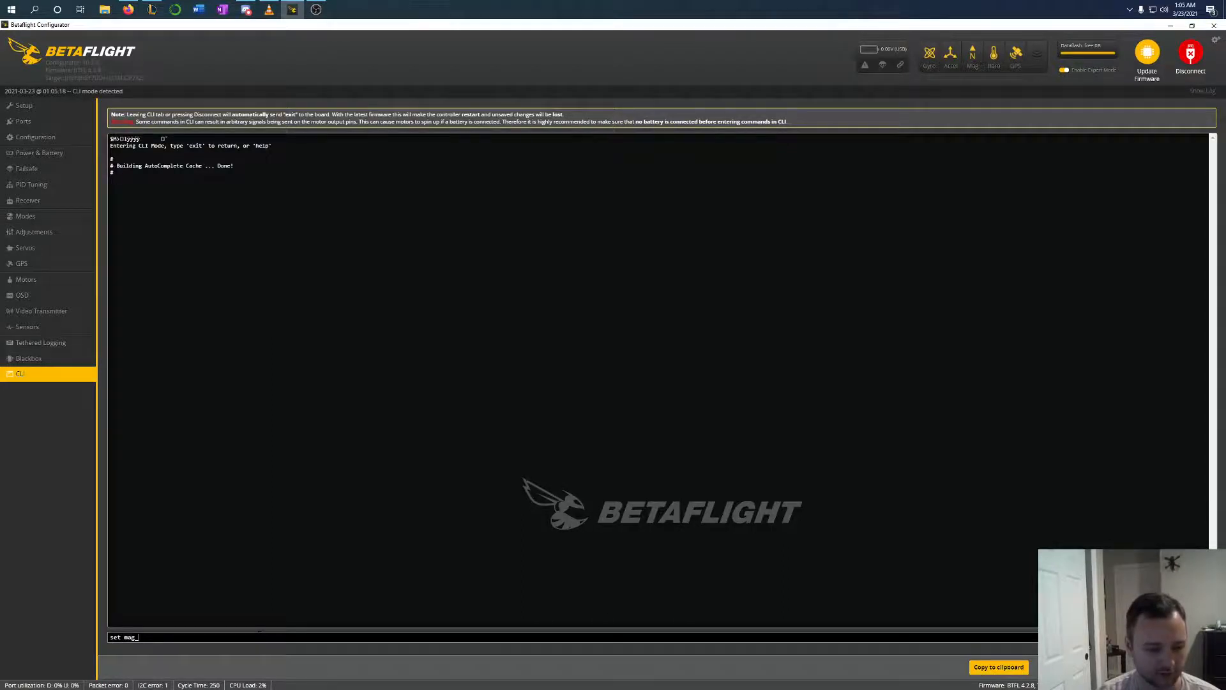
{"action": "type", "text": "hardware = AUTO"}
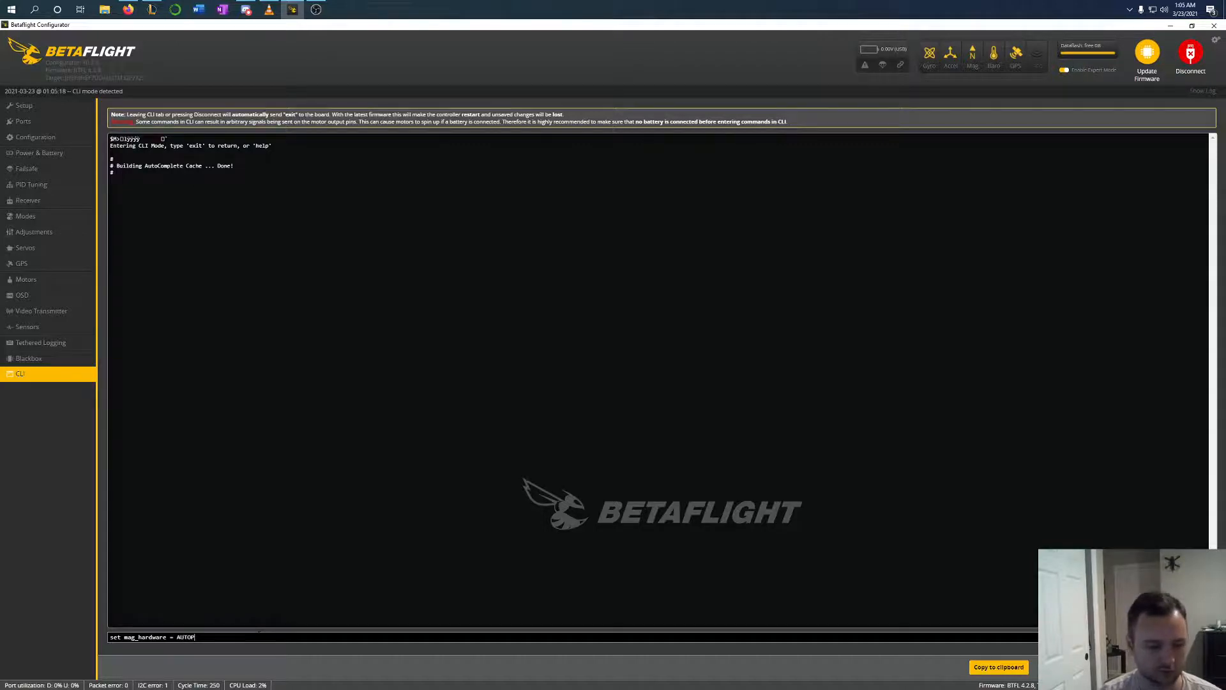
{"action": "key", "text": "Return"}
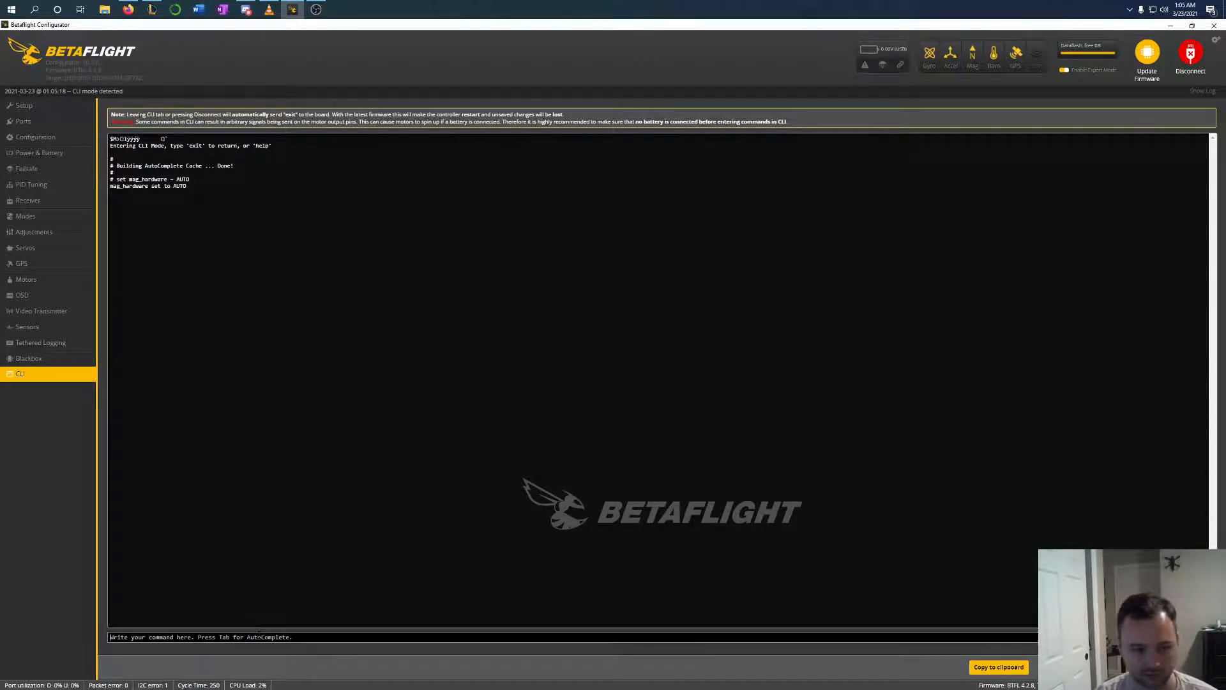
Enter 'set mag_bustype = I2C', correcting the mistyped setting name
{"action": "type", "text": "set m"}
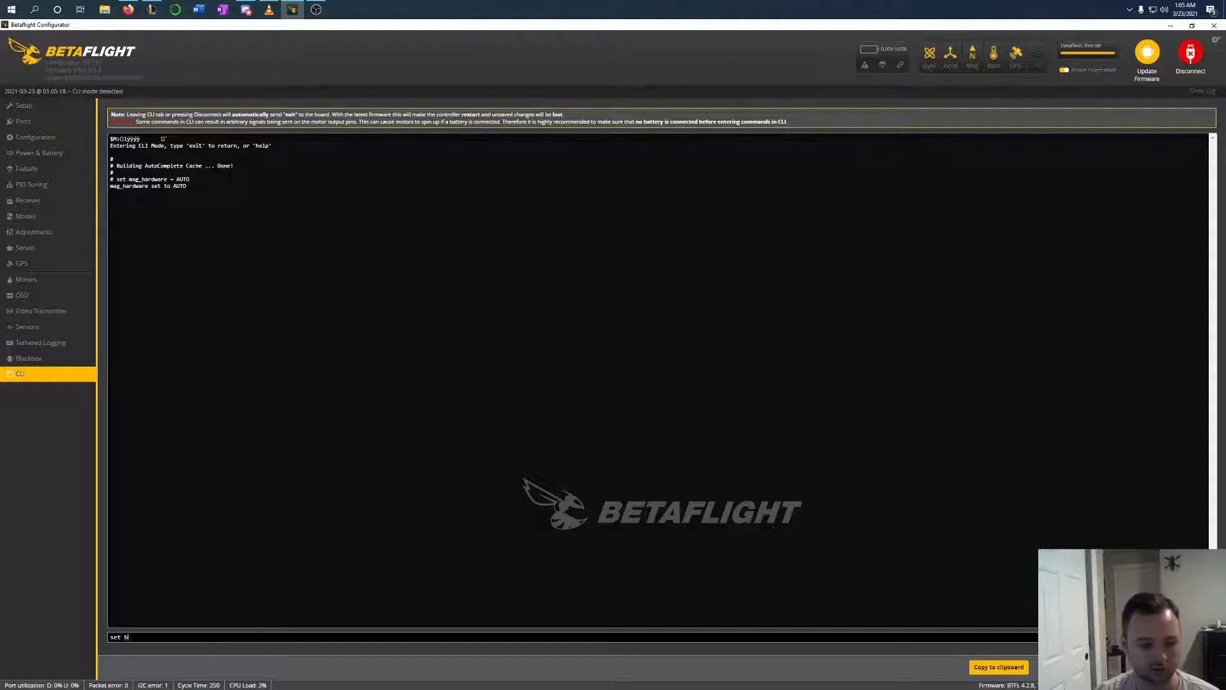
{"action": "type", "text": "aro"}
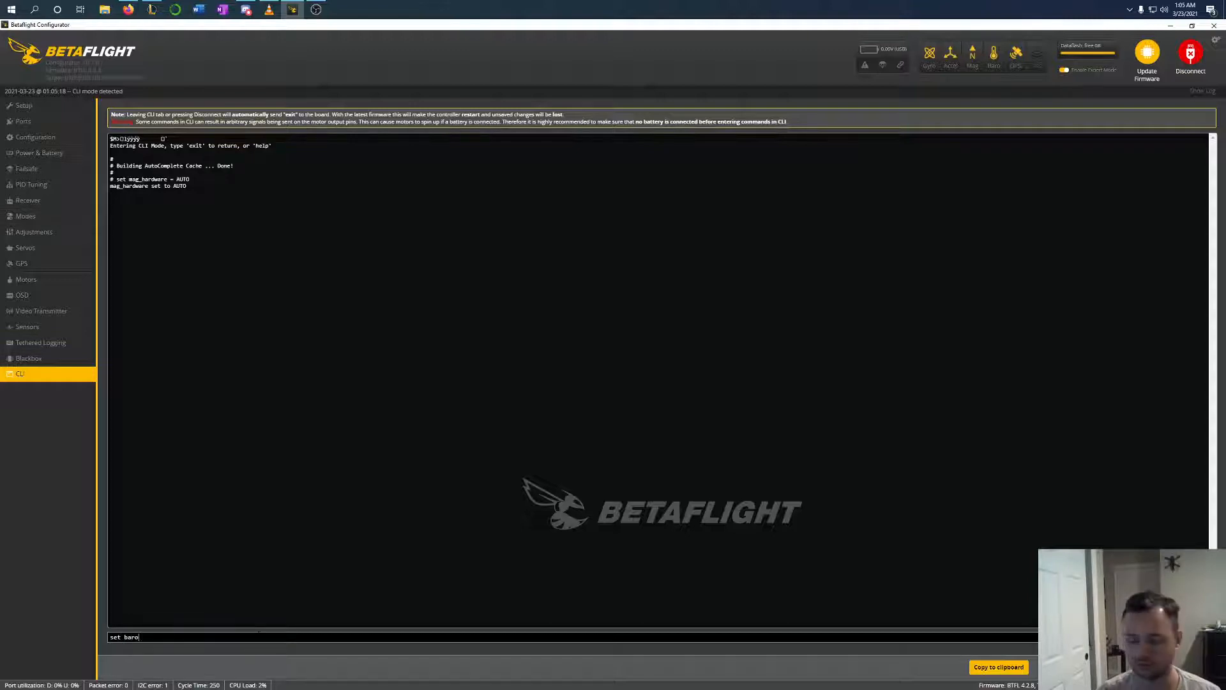
{"action": "key", "text": "Backspace"}
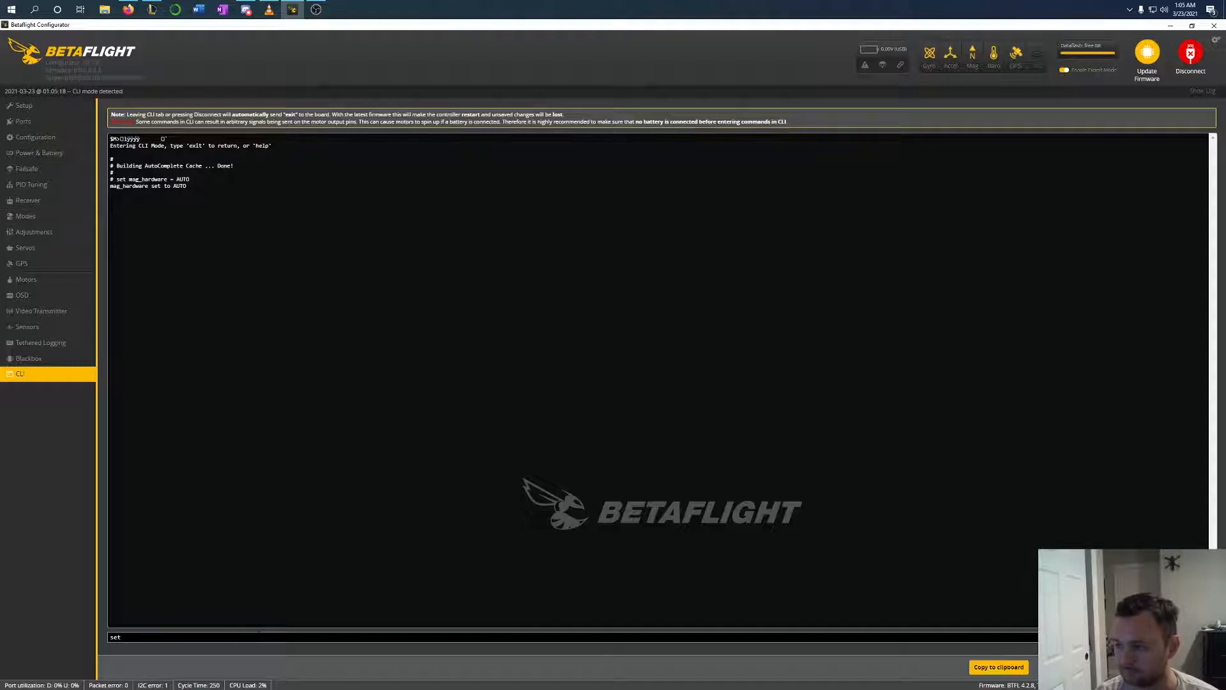
{"action": "type", "text": "mag_"}
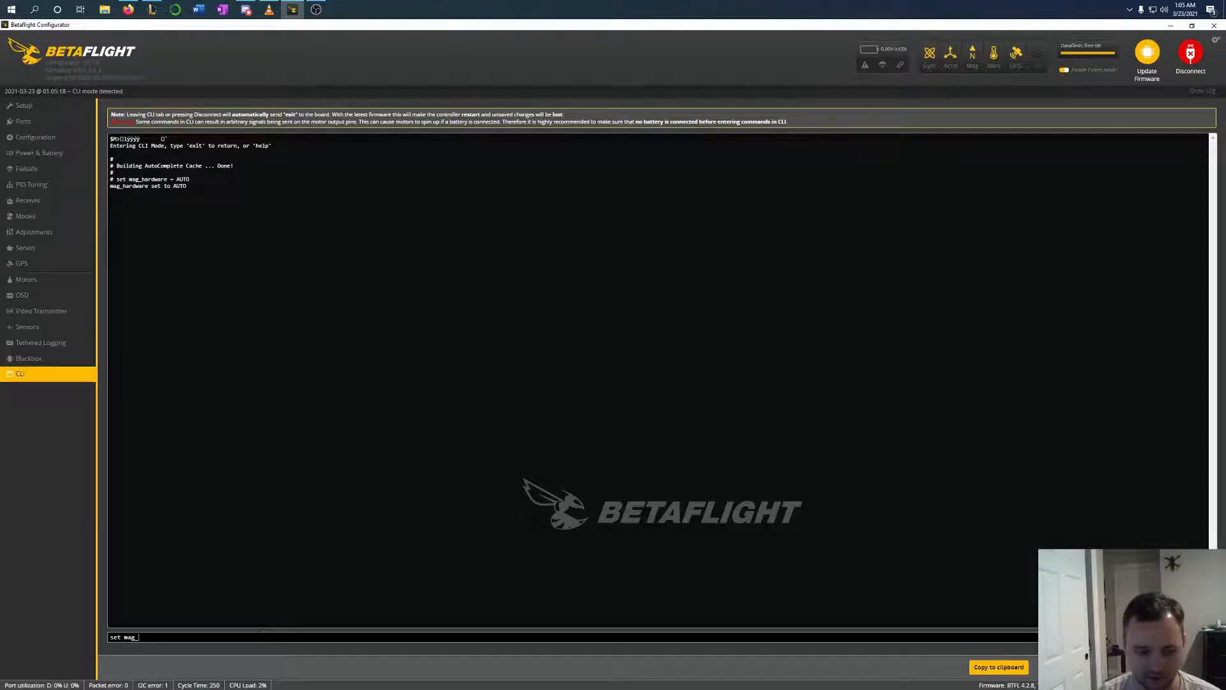
{"action": "type", "text": "bustype"}
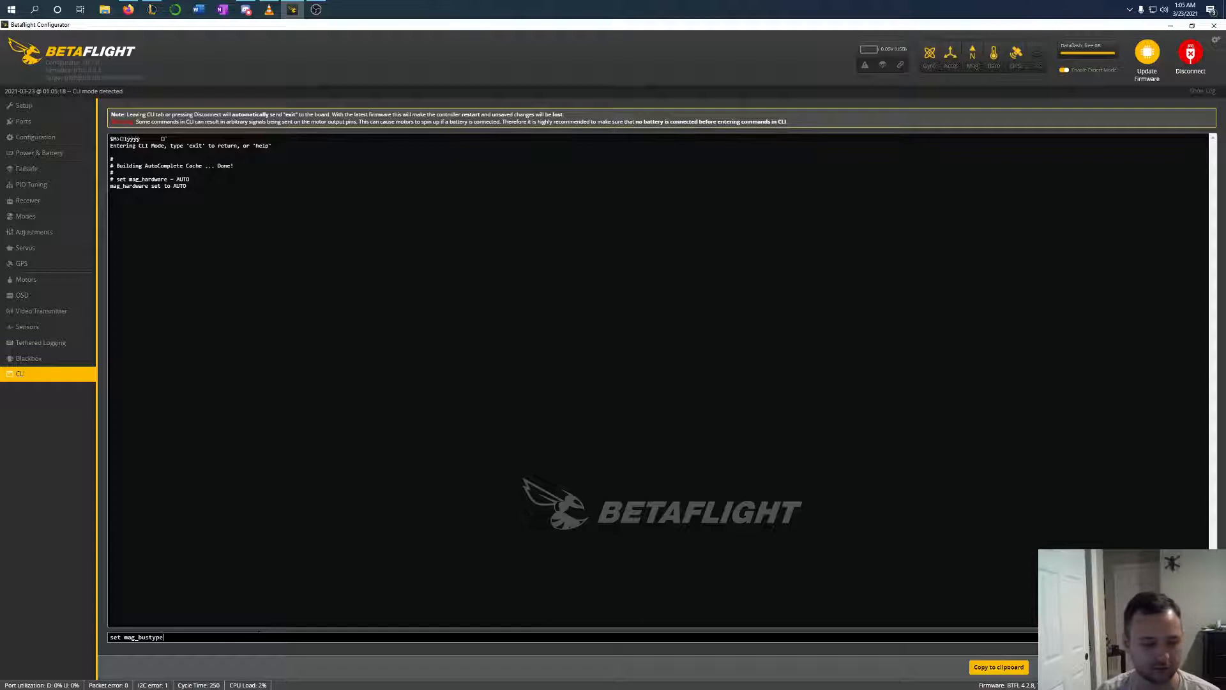
{"action": "type", "text": "= 1"}
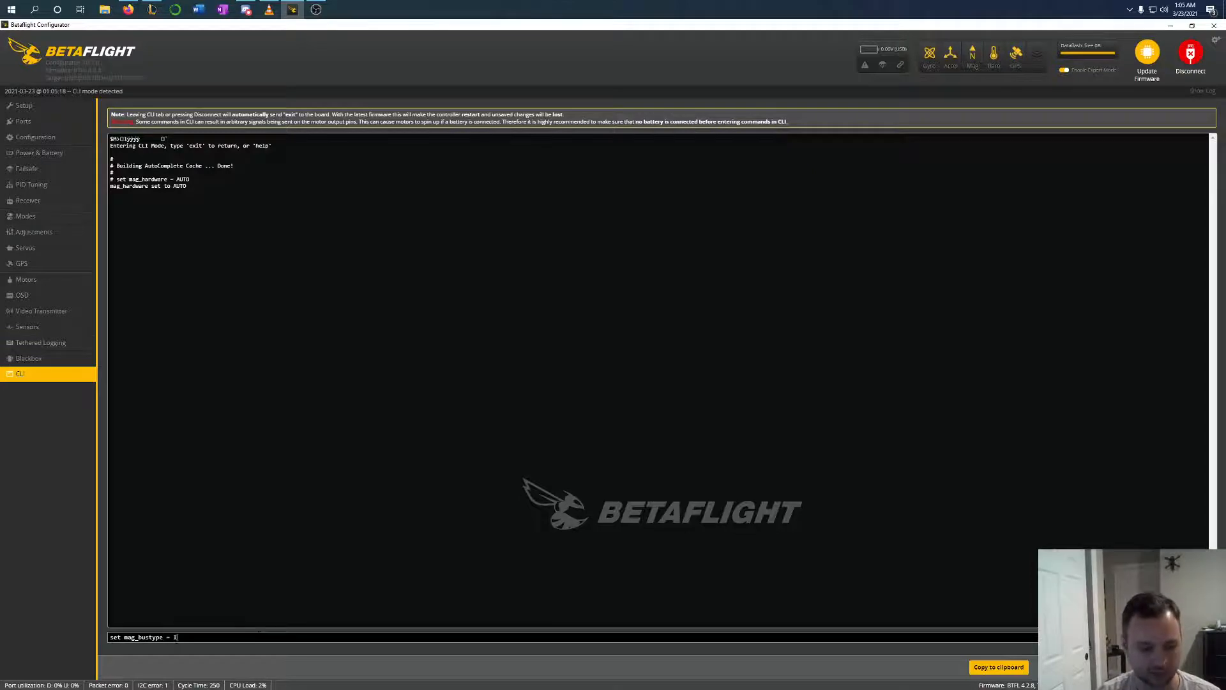
{"action": "type", "text": "2C"}
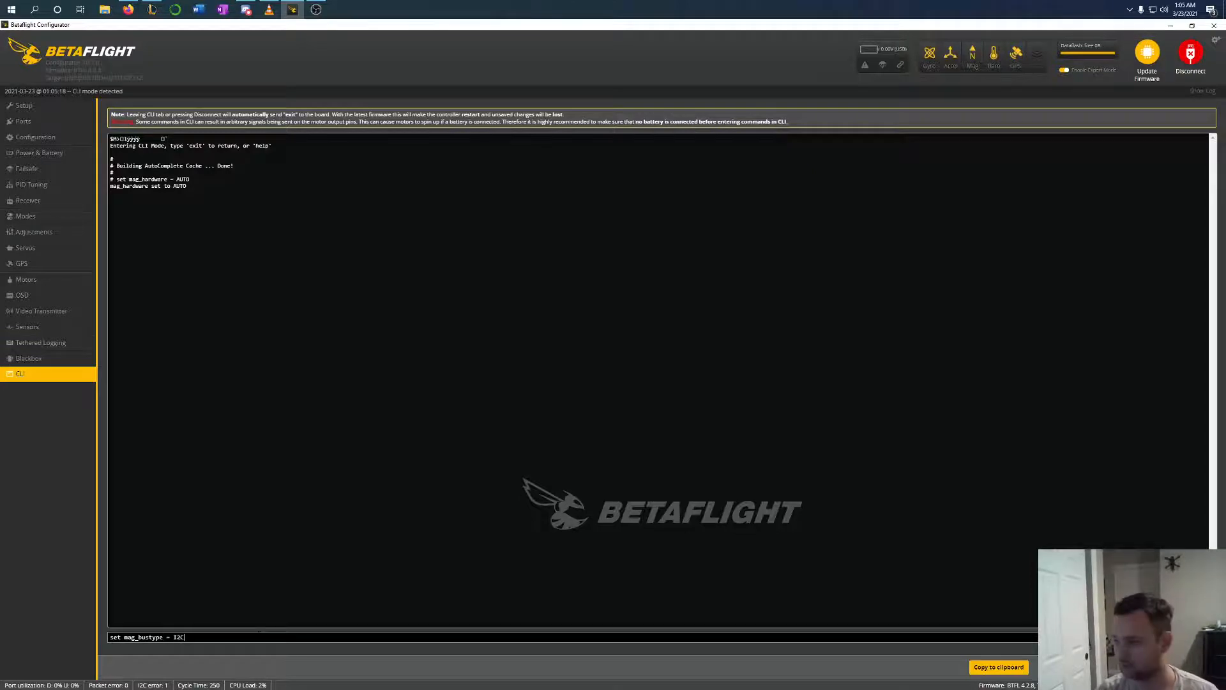
{"action": "key", "text": "Return"}
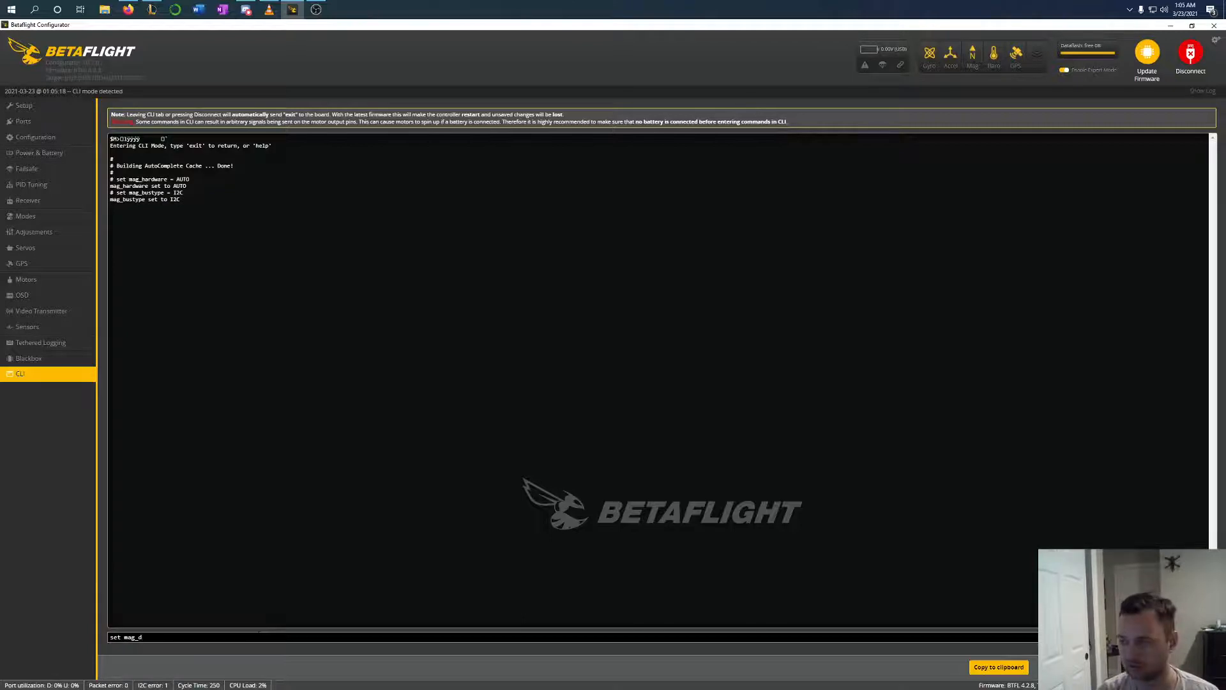
Start typing the mag_i2c_device setting command
{"action": "key", "text": "backspace"}
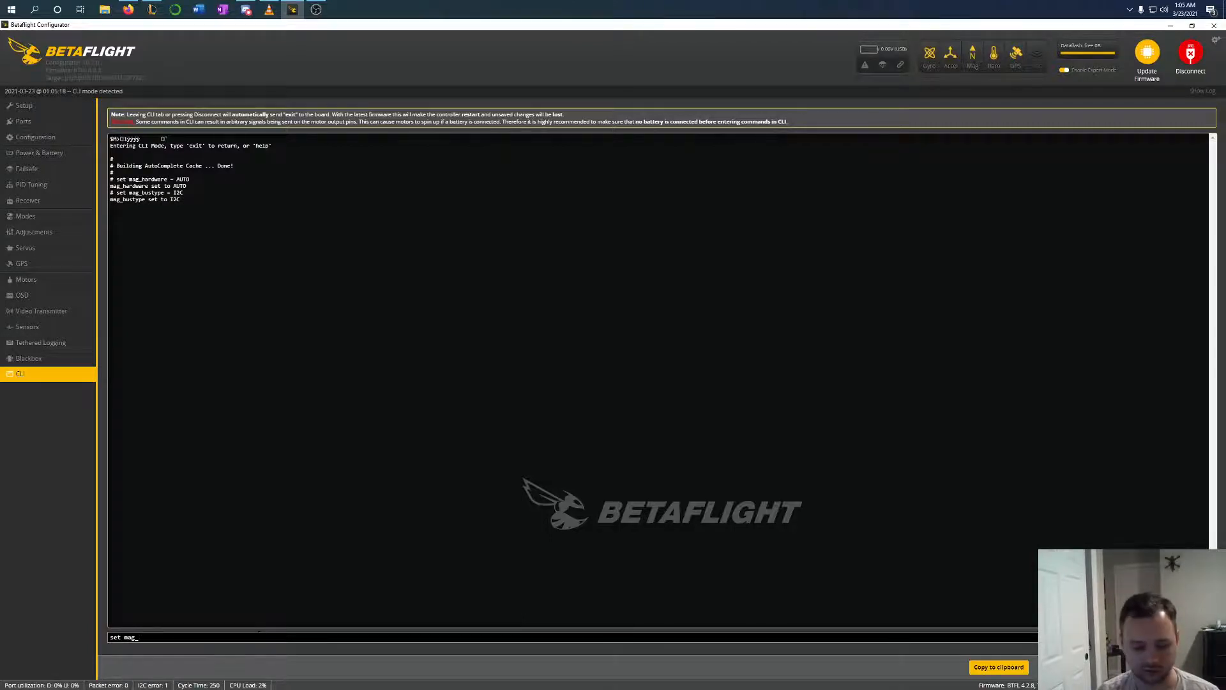
{"action": "type", "text": "i2c_de"}
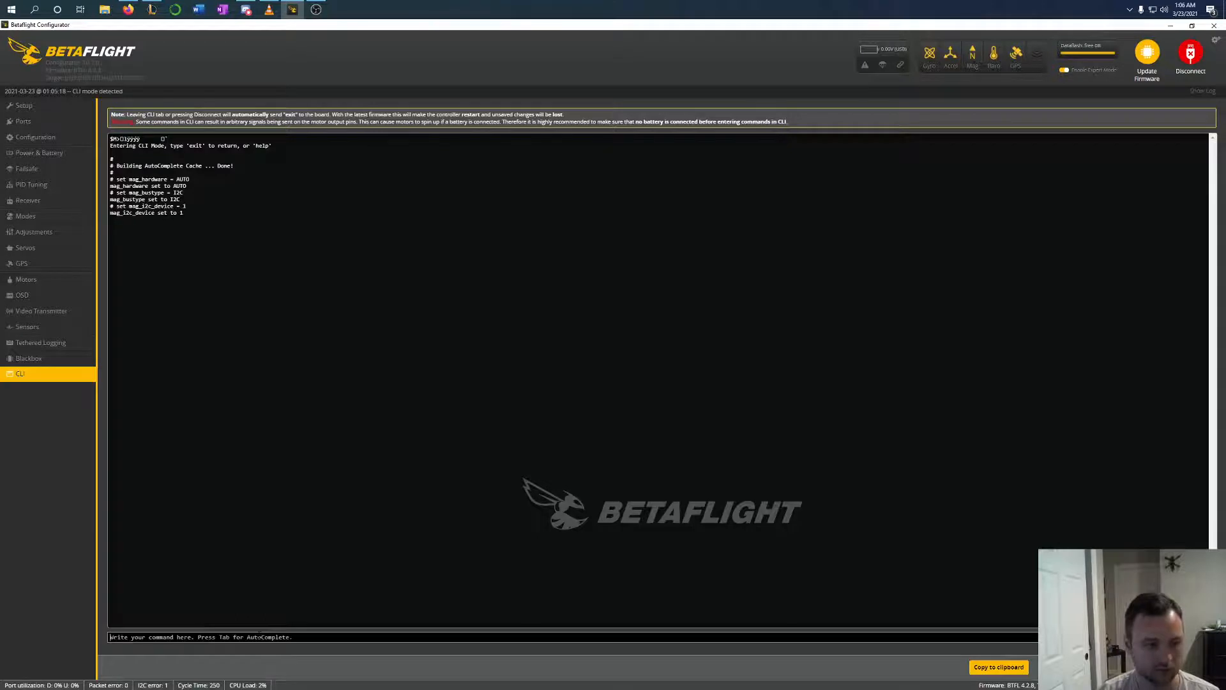
{"action": "type", "text": "save"}
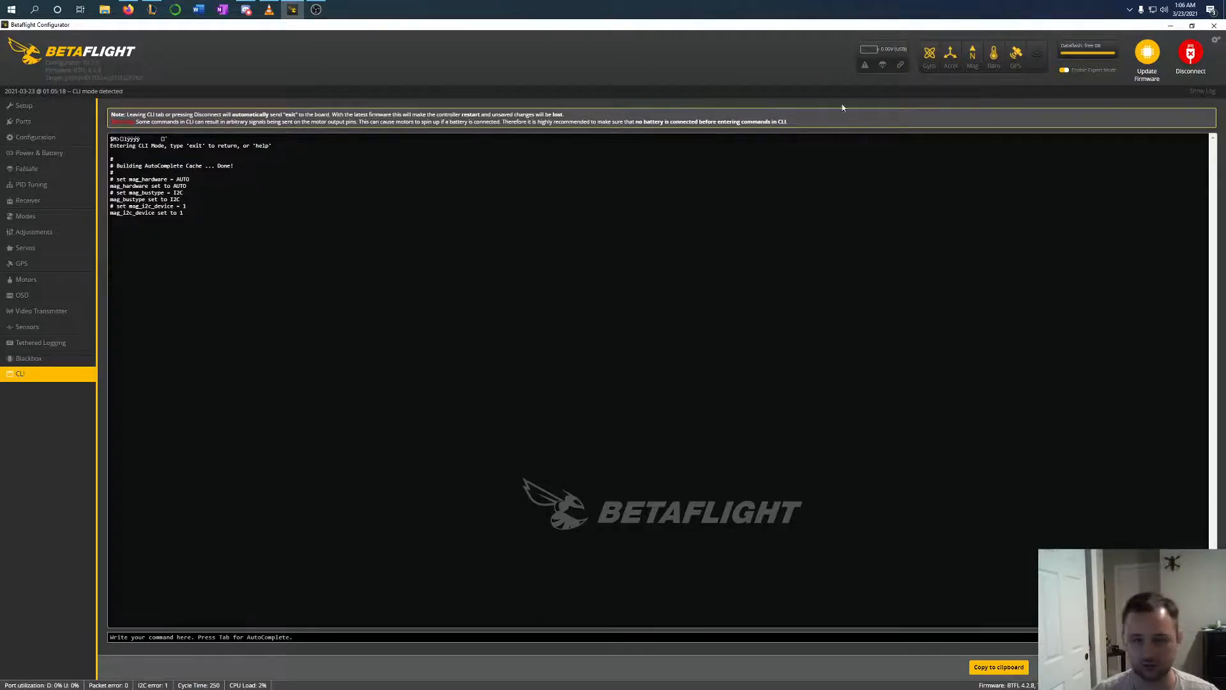
{"action": "mouse_move", "coordinate": [981, 102]}
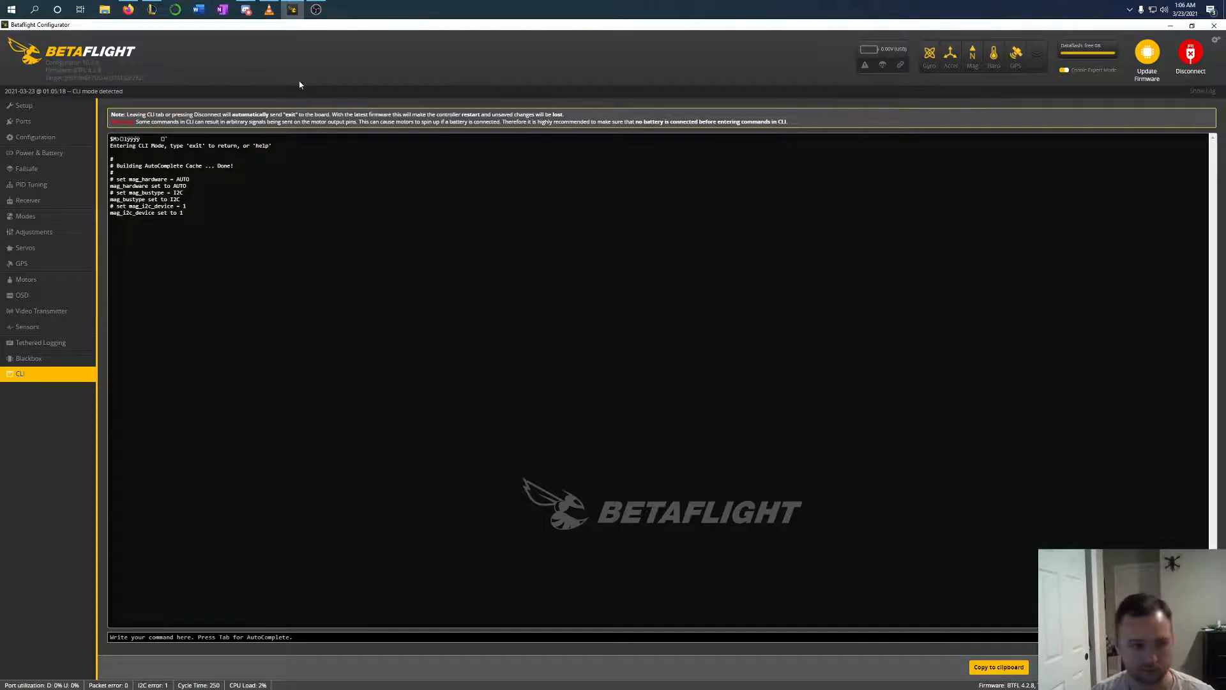
Disconnect, choose the flight controller's serial port and reconnect
{"action": "left_click", "coordinate": [1190, 55]}
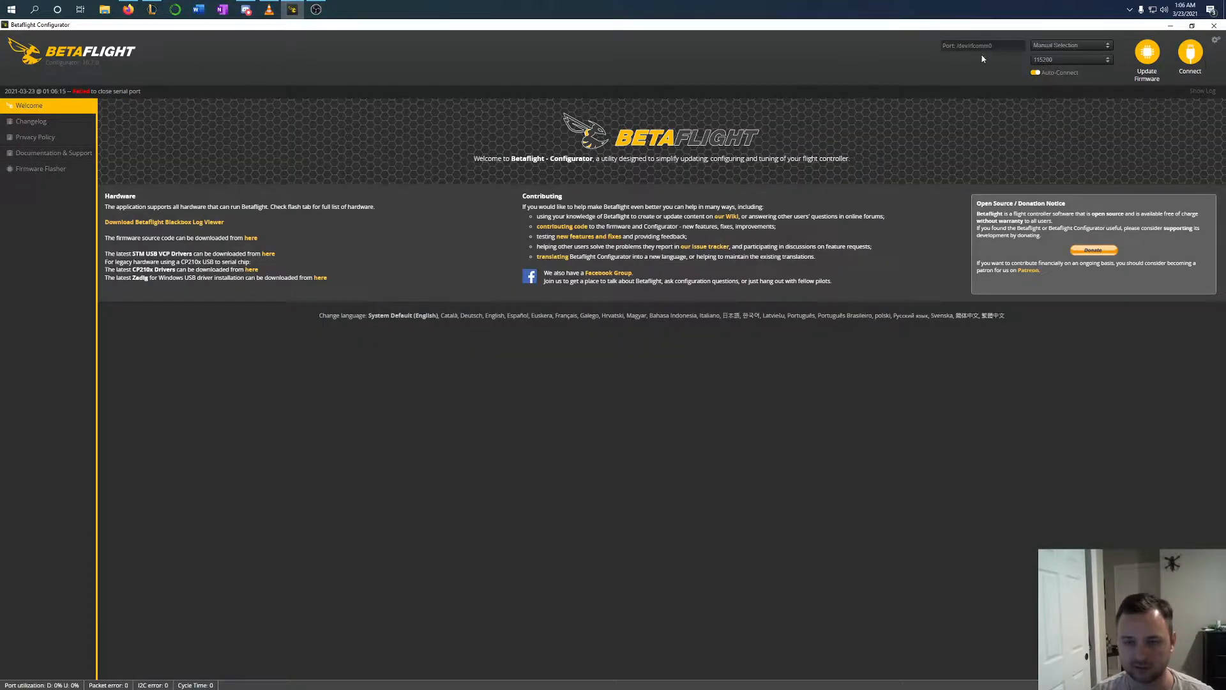
{"action": "left_click", "coordinate": [1072, 45]}
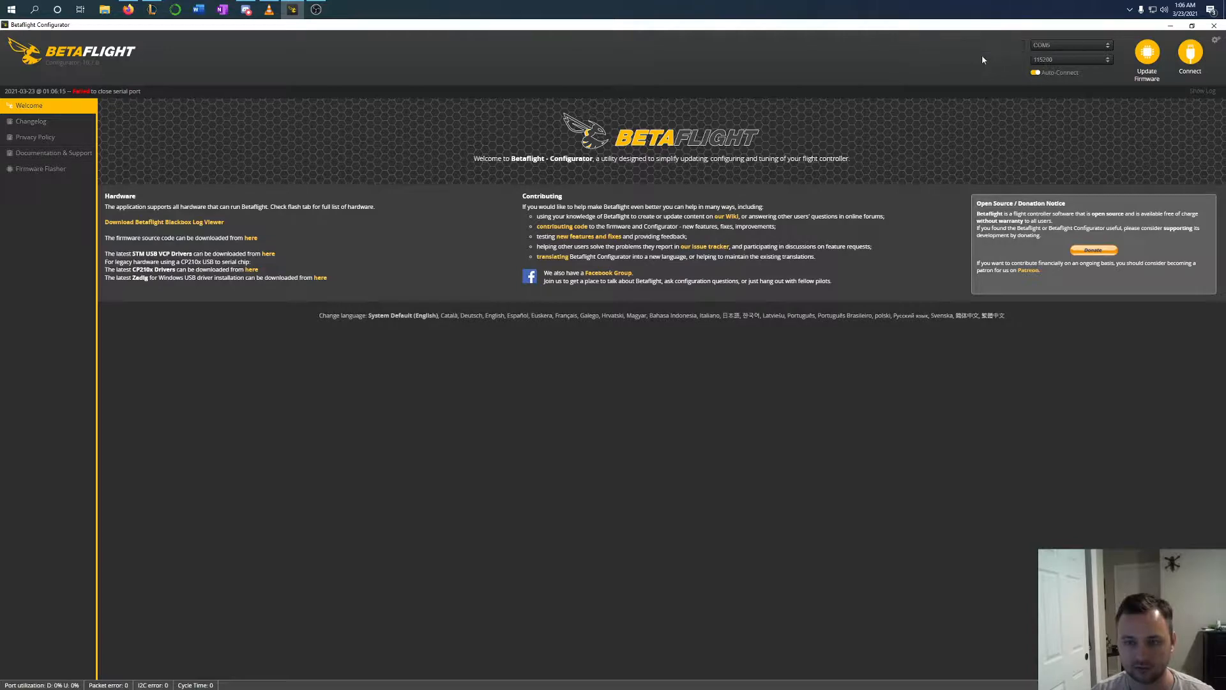
{"action": "left_click", "coordinate": [1189, 55]}
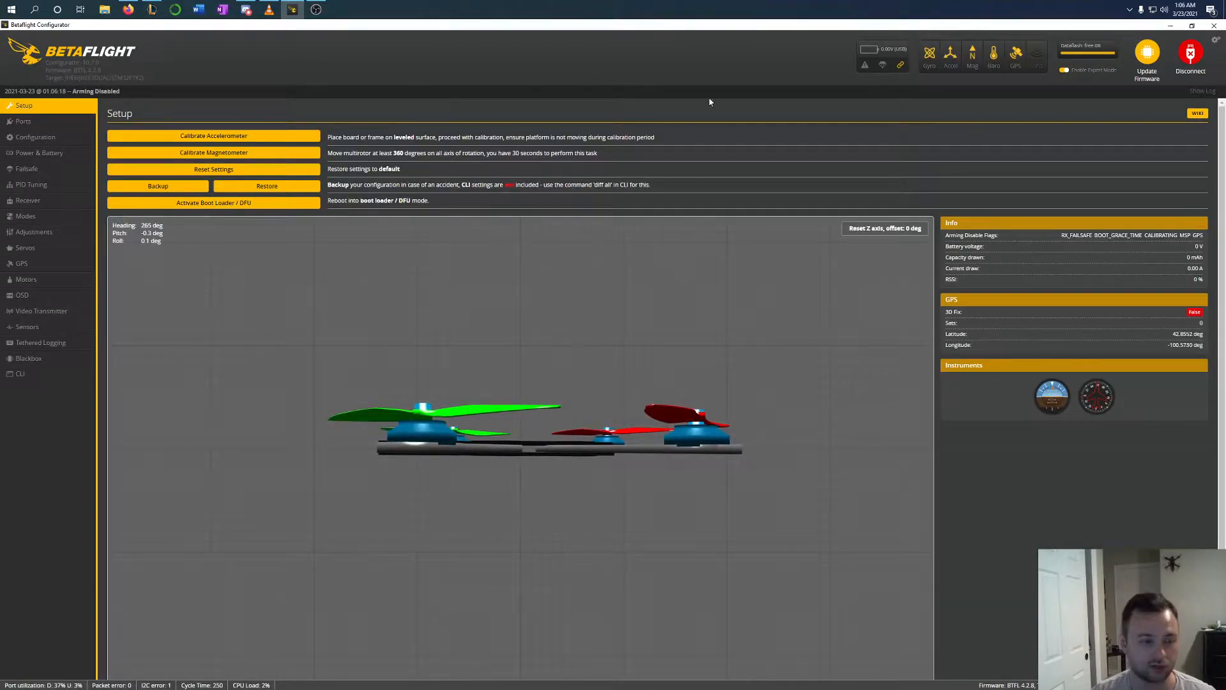
{"action": "mouse_move", "coordinate": [972, 55]}
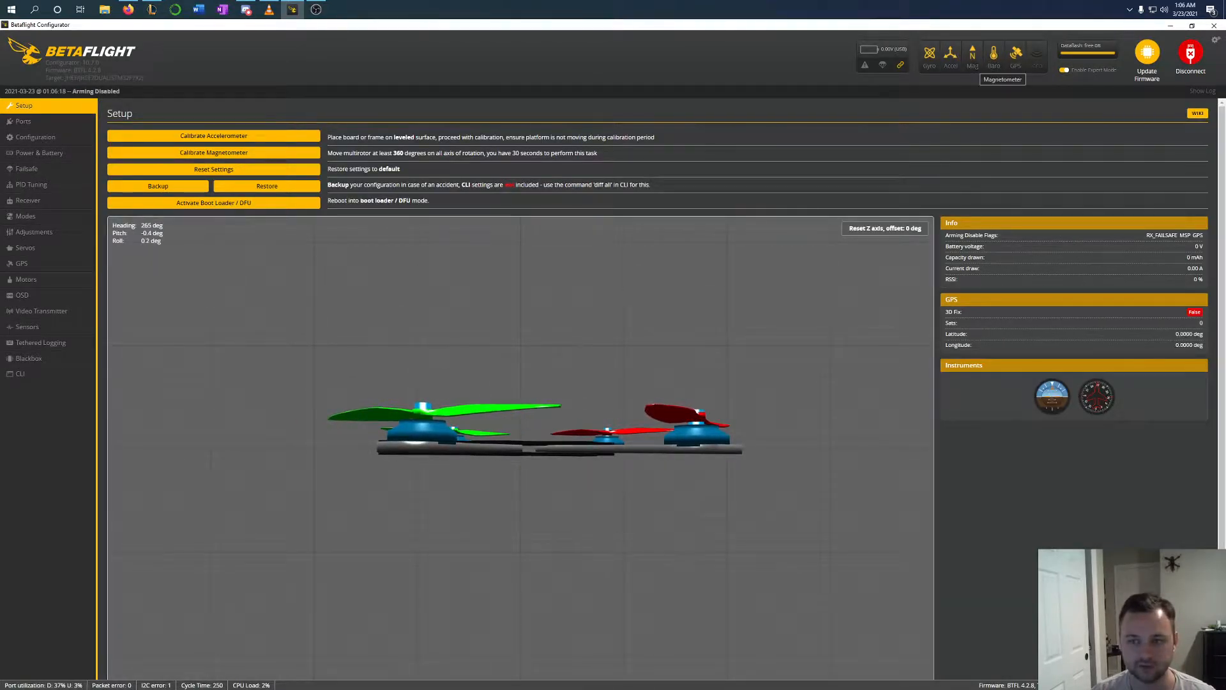
{"action": "mouse_move", "coordinate": [961, 109]}
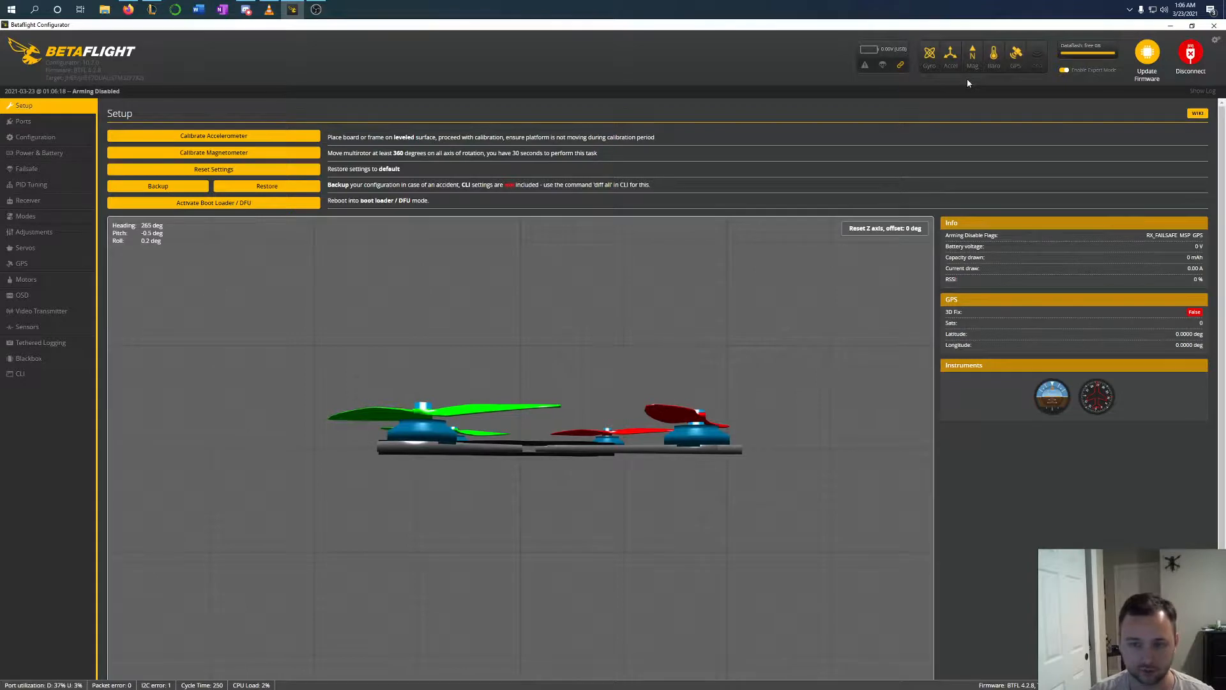
{"action": "mouse_move", "coordinate": [984, 66]}
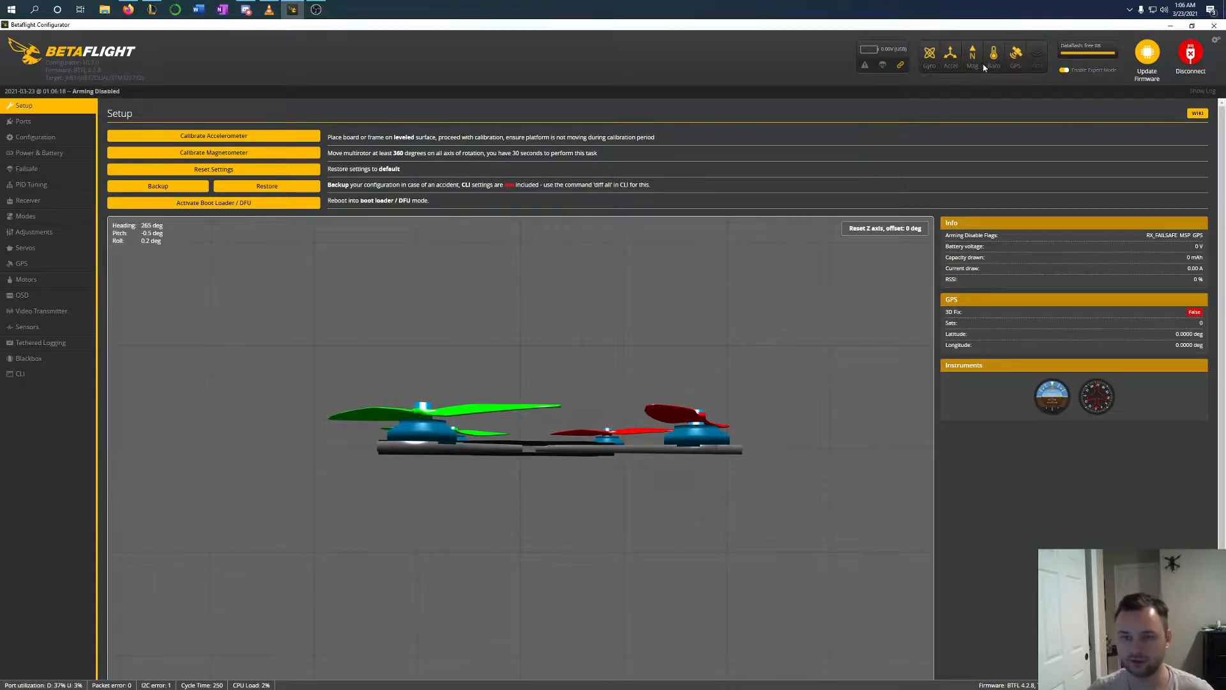
{"action": "mouse_move", "coordinate": [973, 54]}
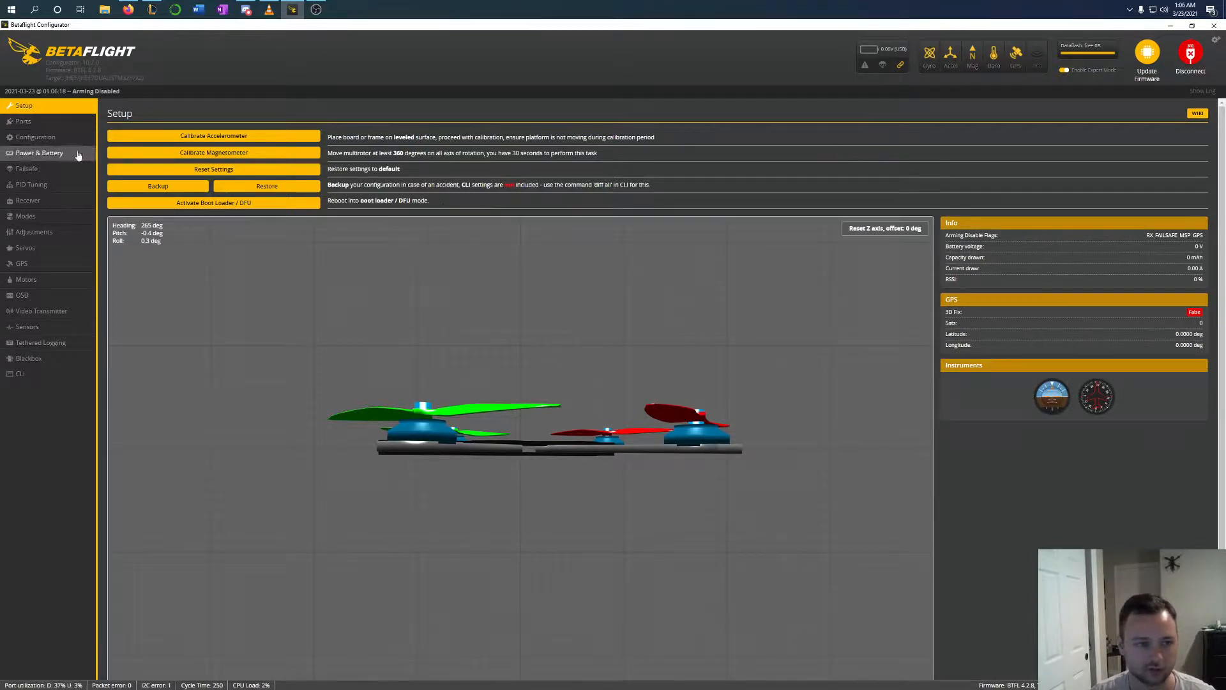
{"action": "mouse_move", "coordinate": [214, 152]}
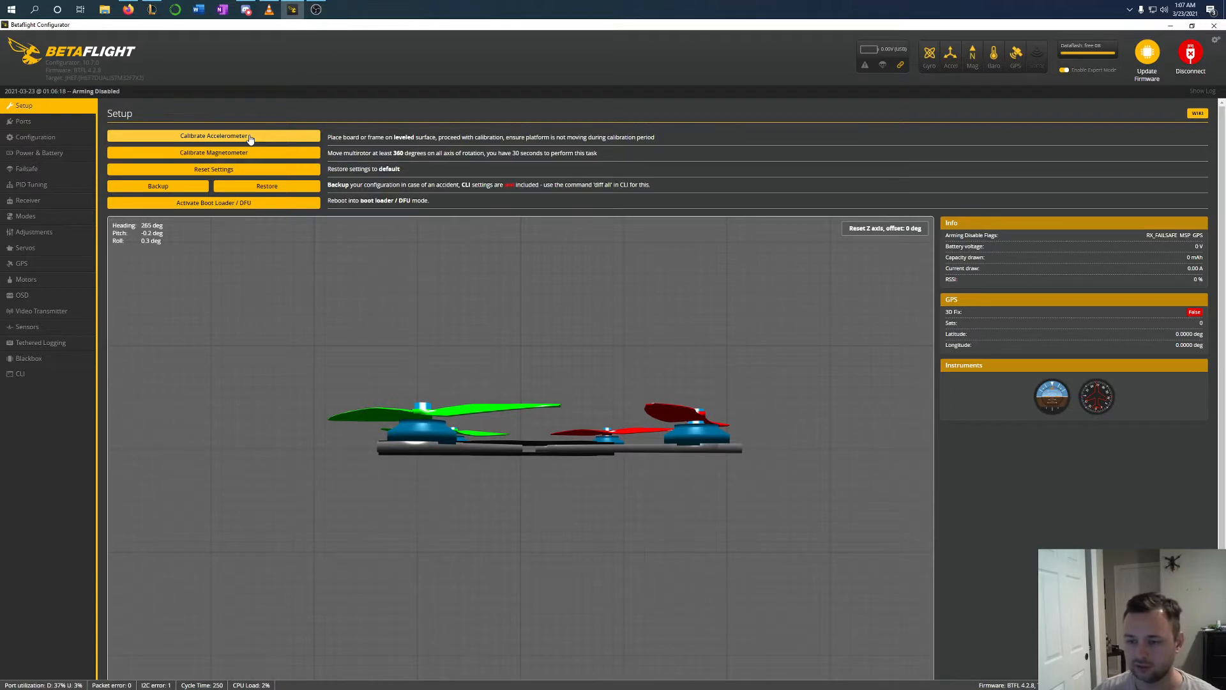
{"action": "mouse_move", "coordinate": [245, 179]}
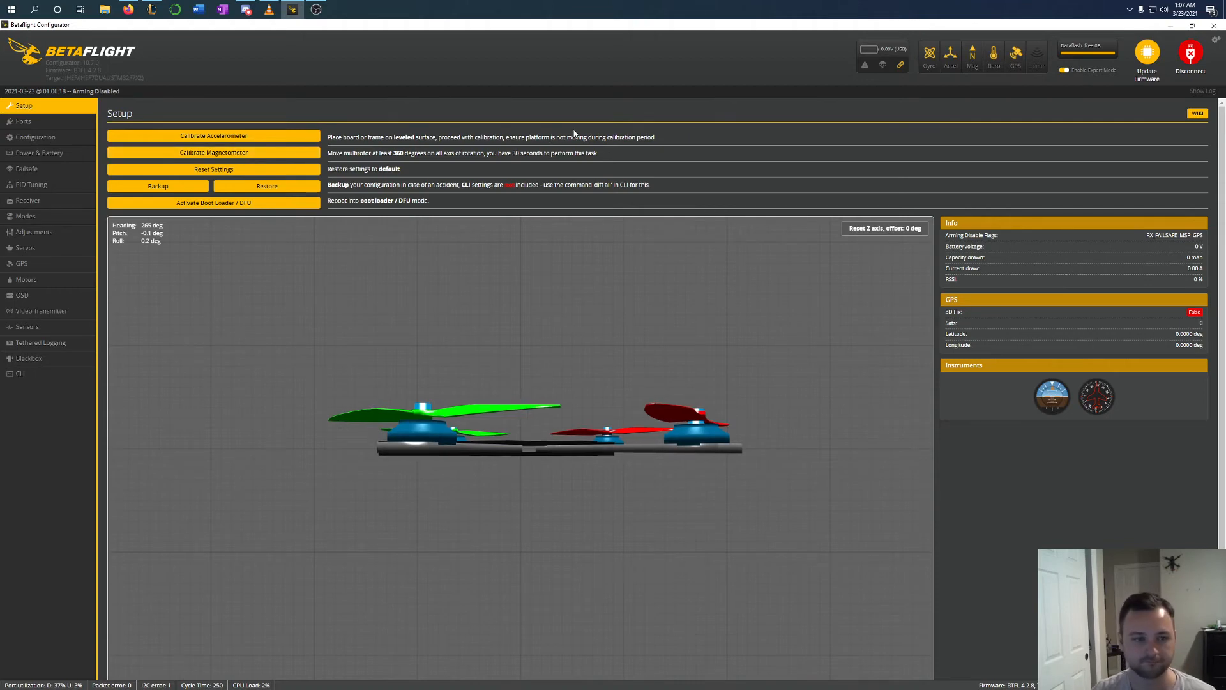
{"action": "mouse_move", "coordinate": [982, 145]}
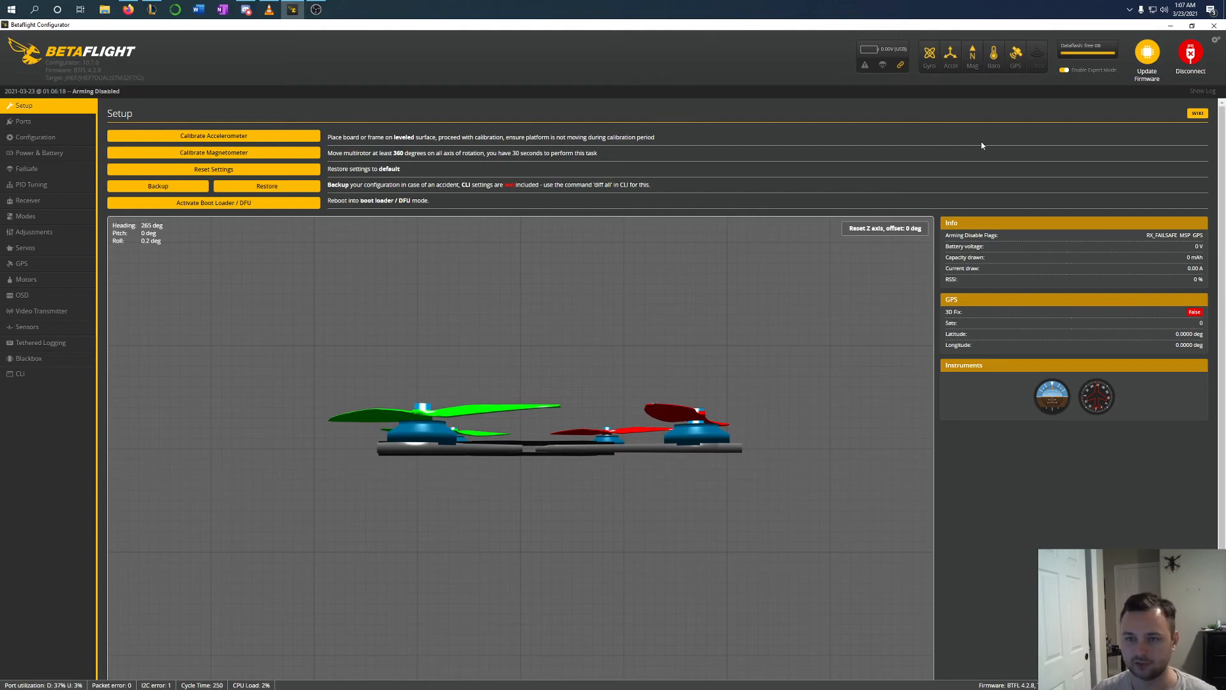